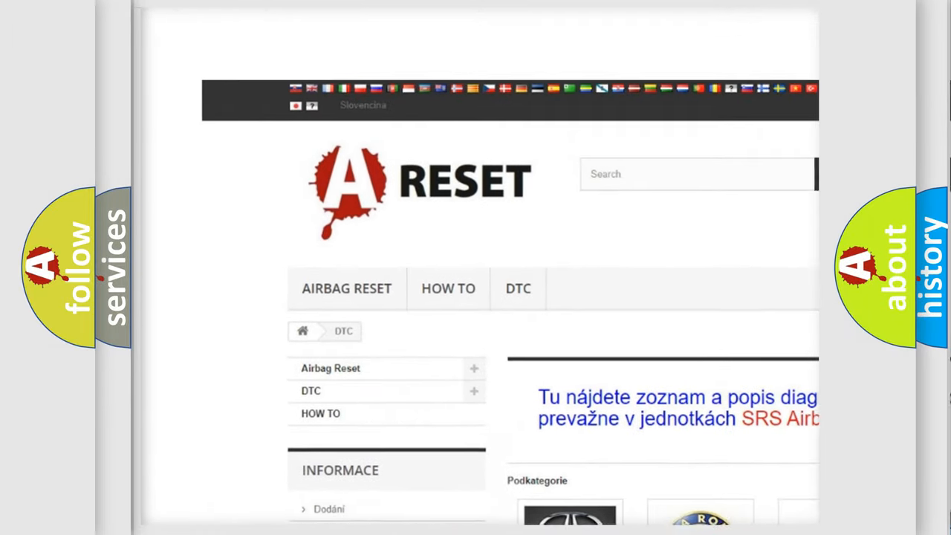
{"action": "scroll", "scroll_direction": "down", "scroll_amount": 3}
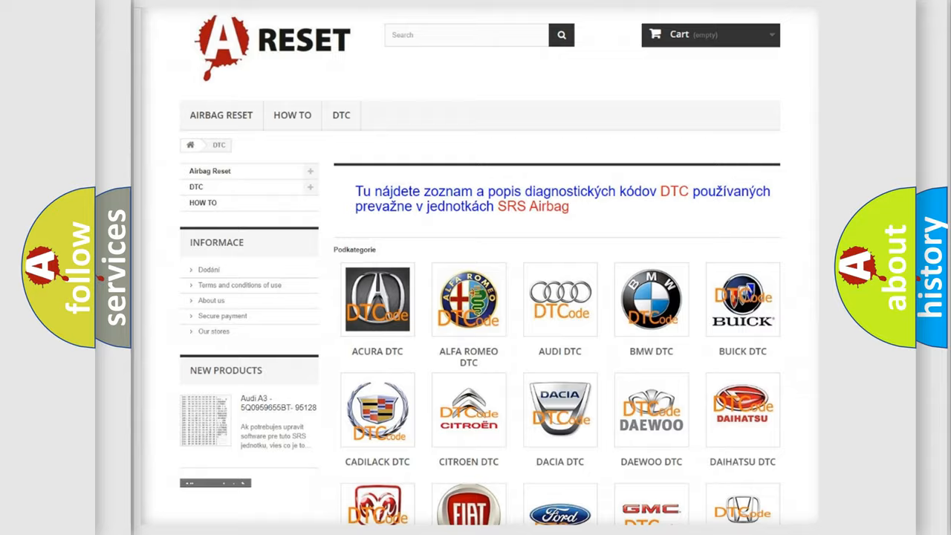
{"action": "scroll", "scroll_direction": "down", "scroll_amount": 3}
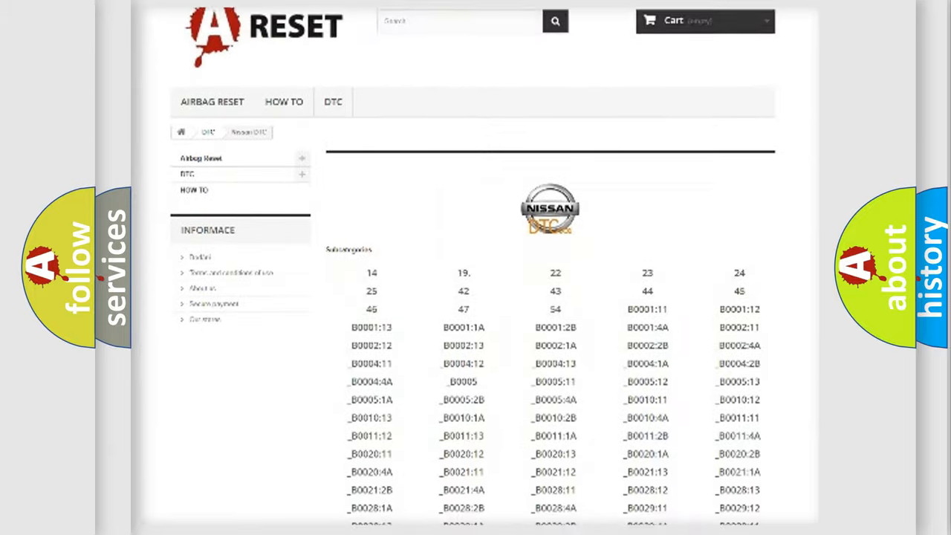
{"action": "scroll", "scroll_direction": "down", "scroll_amount": 3}
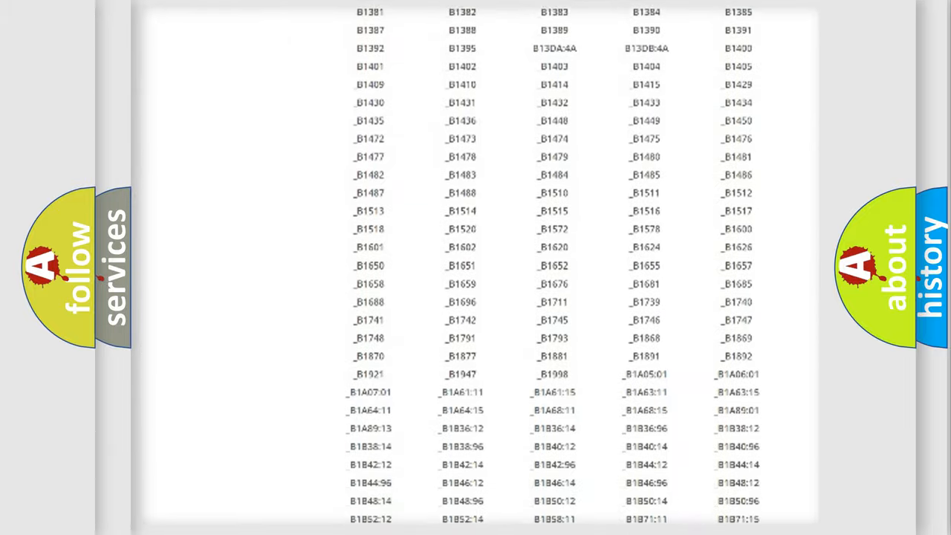